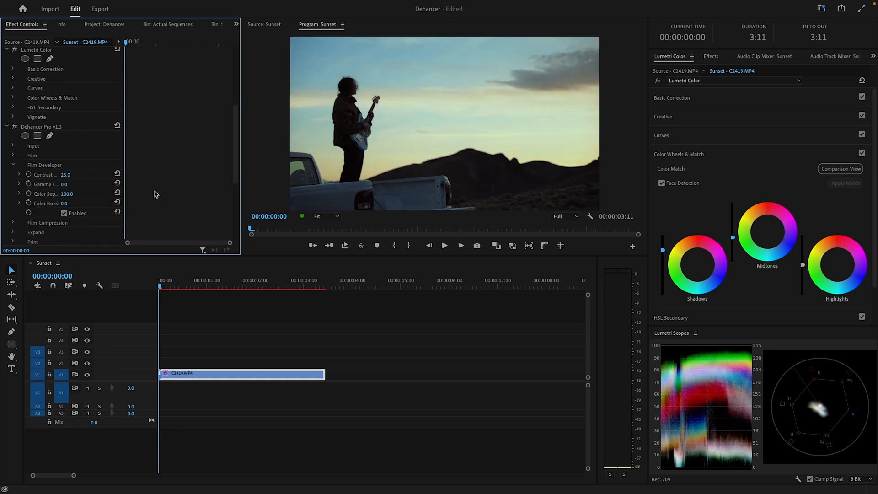
# Step: Expand Dehancer Pro's Bloom and Print sections on the Sunset guitarist clip
pyautogui.click(202, 287)
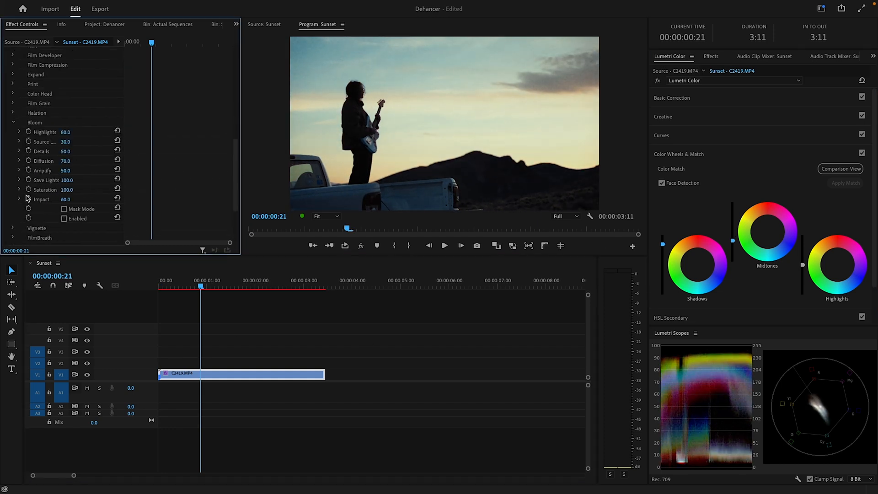
pyautogui.click(64, 218)
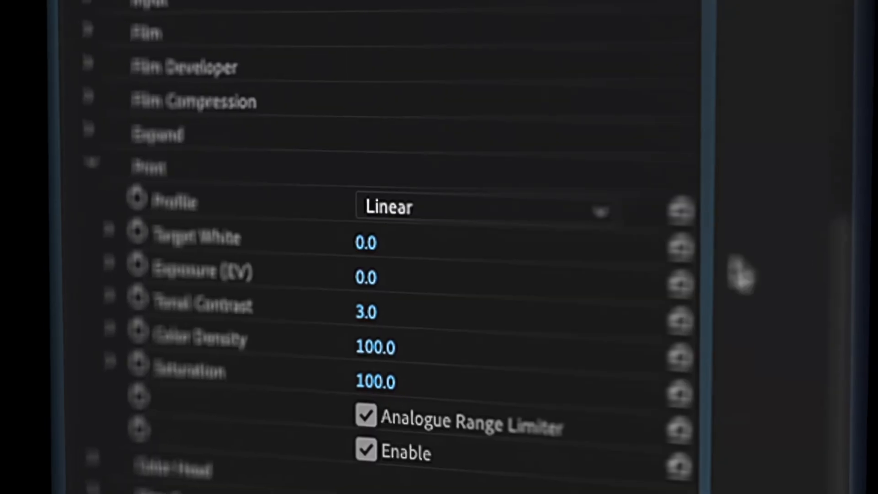
pyautogui.click(481, 207)
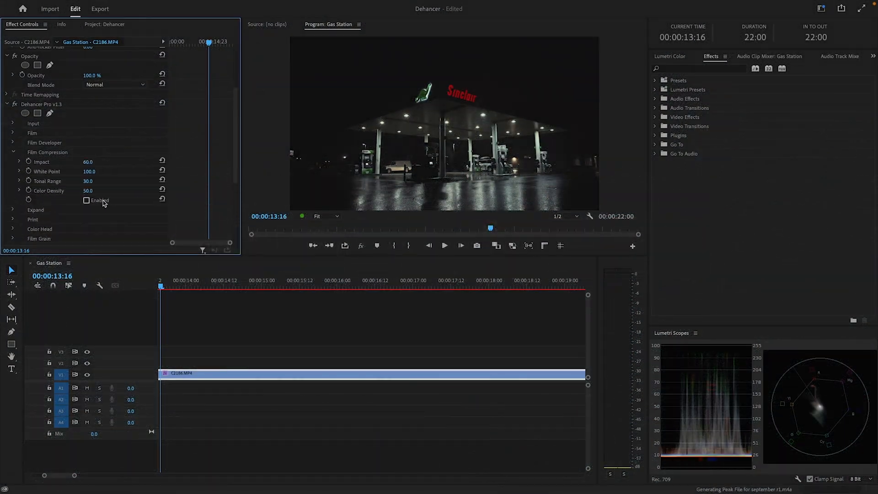
# Step: Toggle Film Compression, expand Lumetri Basic Correction, and open Dehancer's Input Source dropdown
pyautogui.click(13, 132)
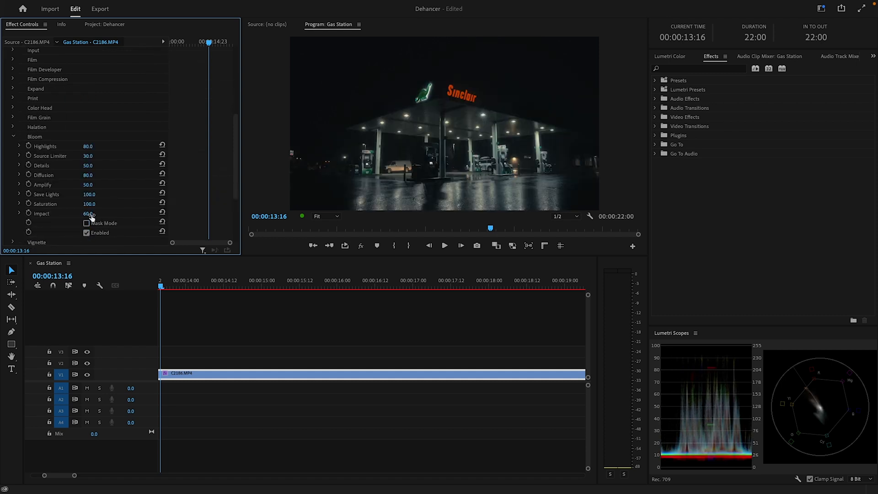
pyautogui.click(13, 126)
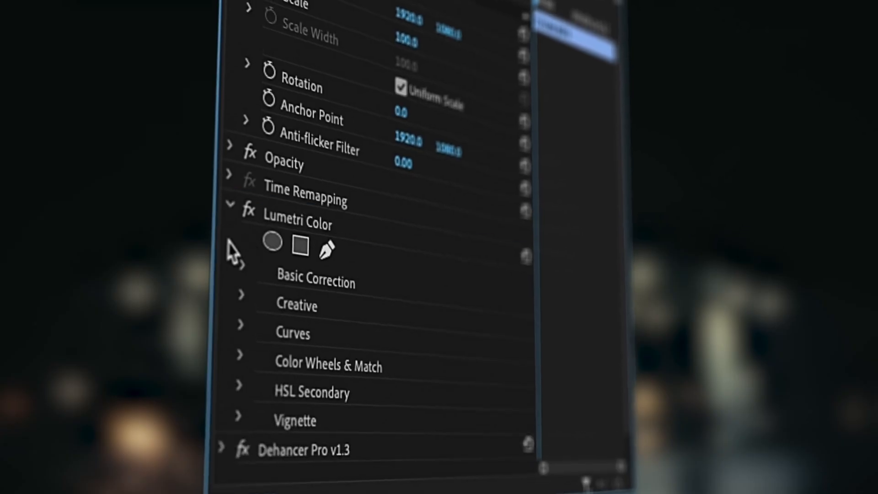
pyautogui.click(316, 282)
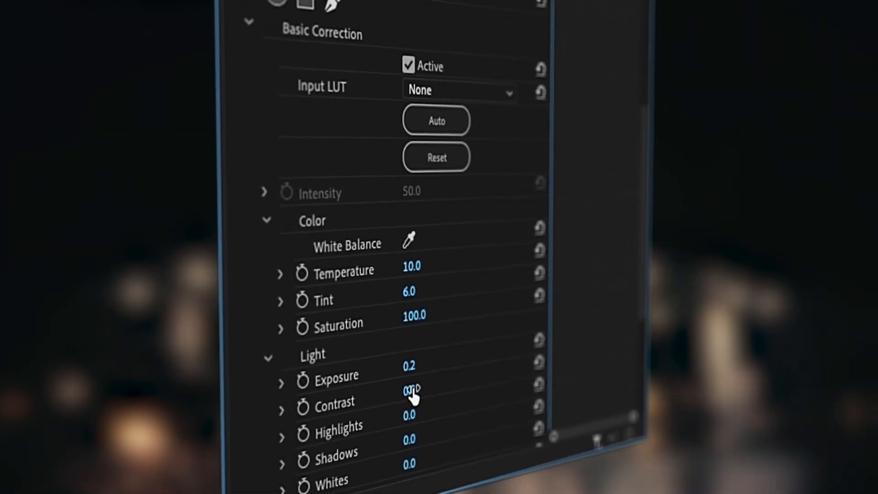
pyautogui.click(237, 312)
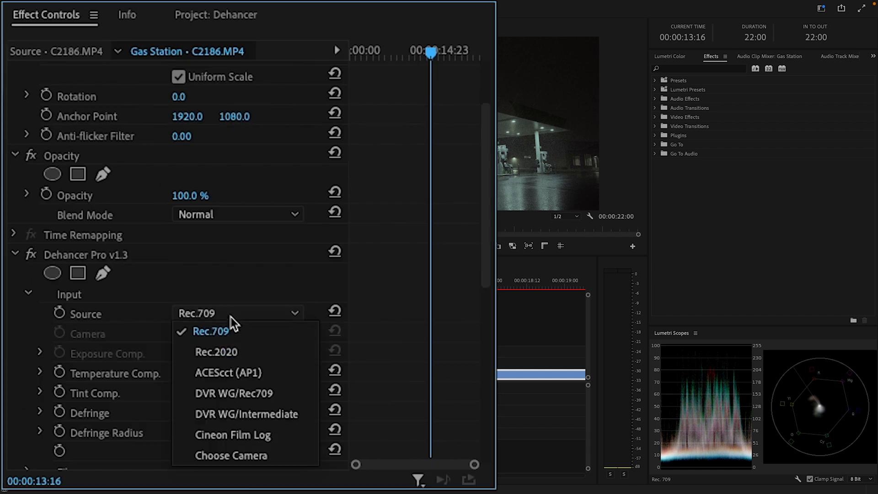
# Step: Choose Camera as Dehancer's input source and scroll to the Sony and Kodak Vision3 50D options
pyautogui.click(231, 456)
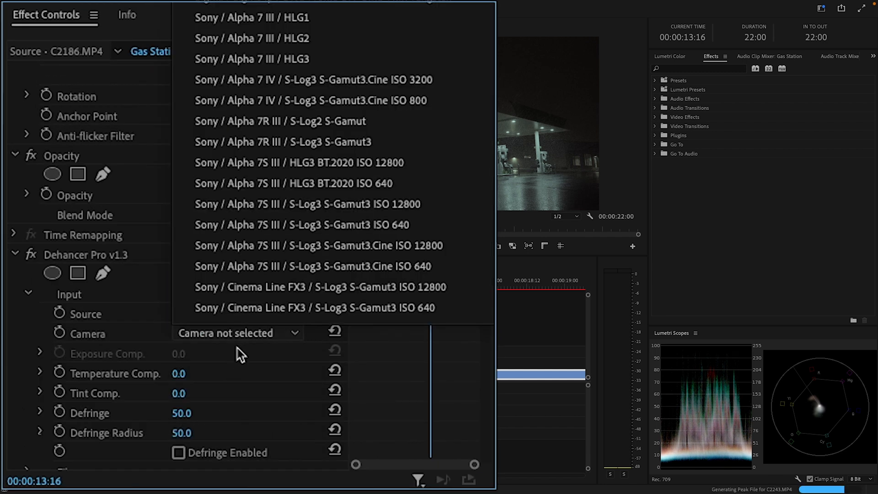
pyautogui.scroll(-3)
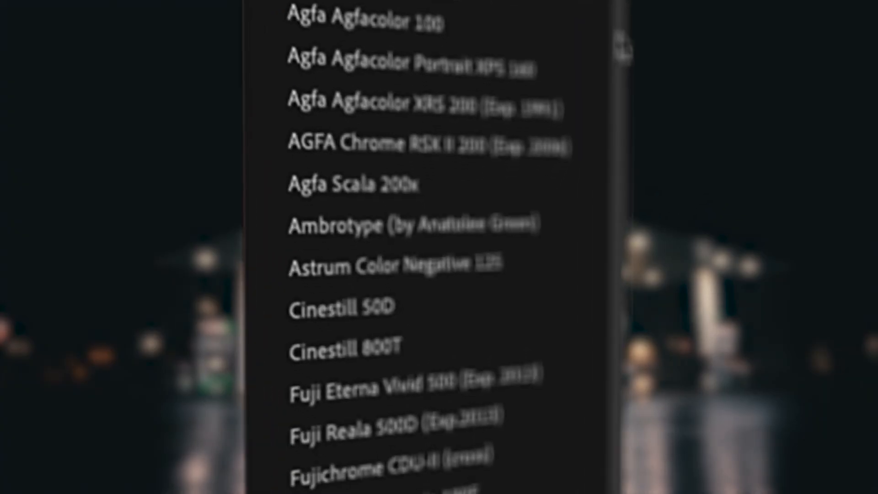
pyautogui.scroll(-3)
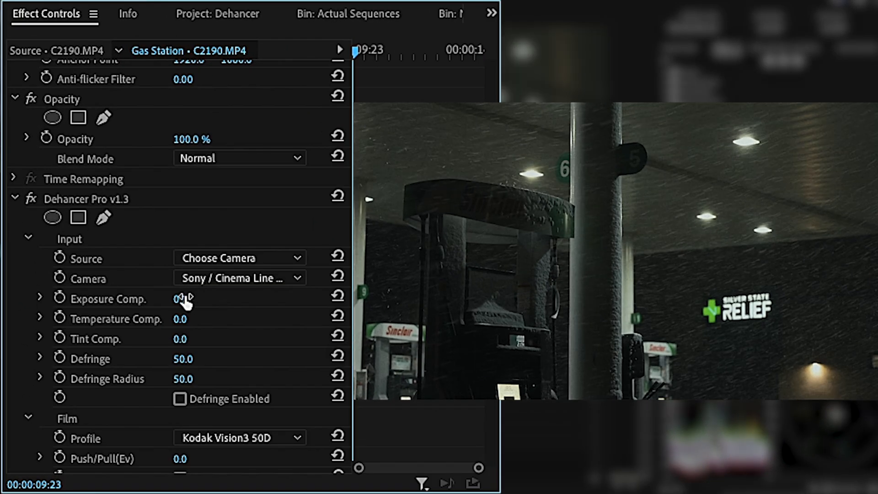
# Step: Set Exposure Comp. 0.2, Temperature Comp. 4 and Tint Comp. 17 on the Gas Station clip
pyautogui.moveTo(180, 298); pyautogui.dragTo(185, 319)
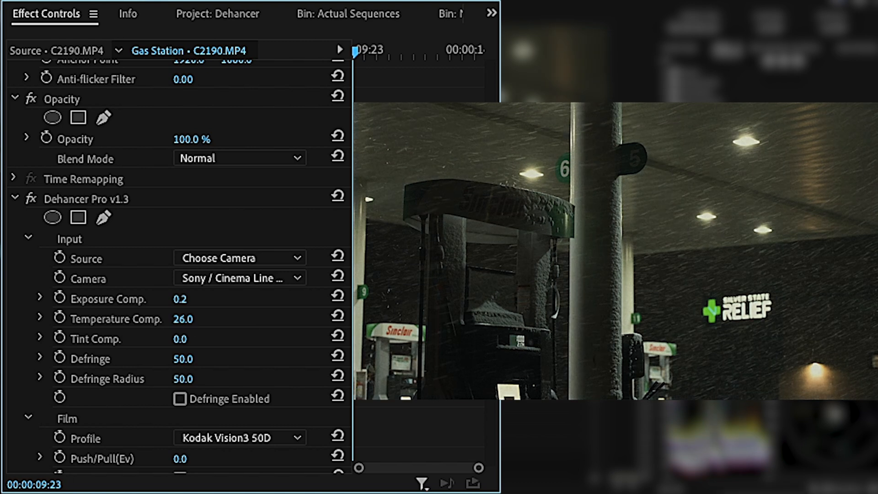
pyautogui.moveTo(182, 319); pyautogui.dragTo(170, 318)
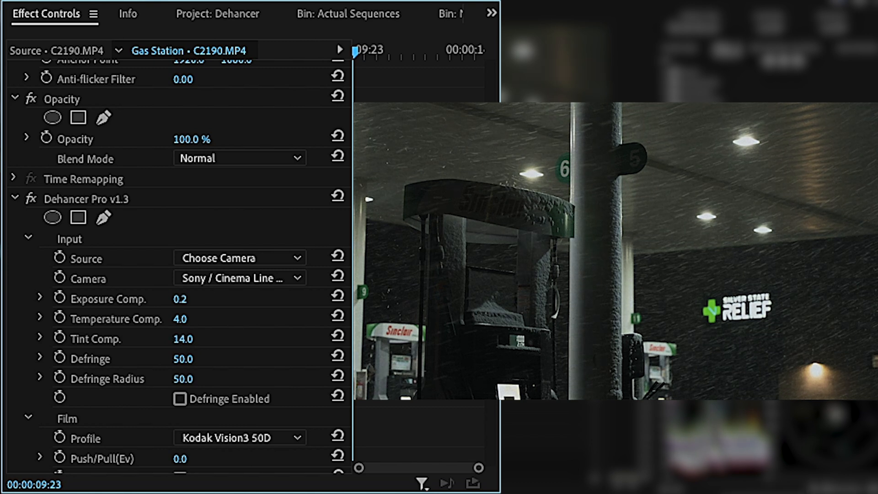
pyautogui.moveTo(183, 338); pyautogui.dragTo(190, 339)
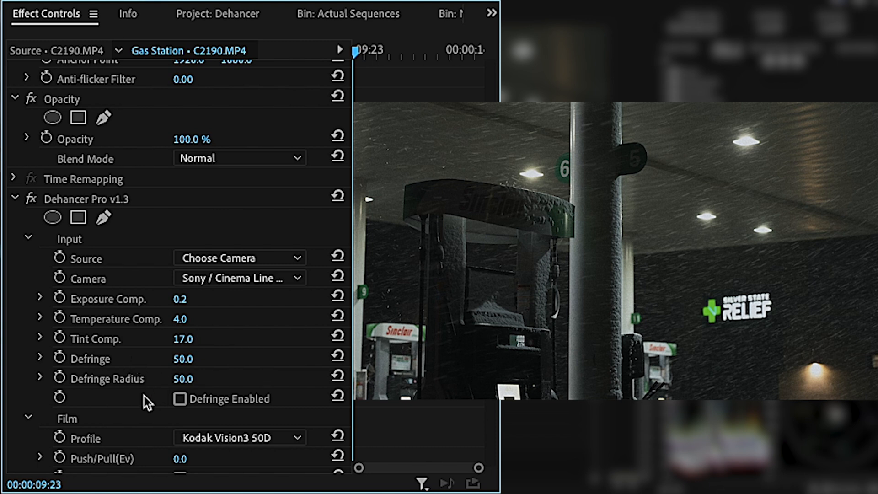
pyautogui.click(181, 399)
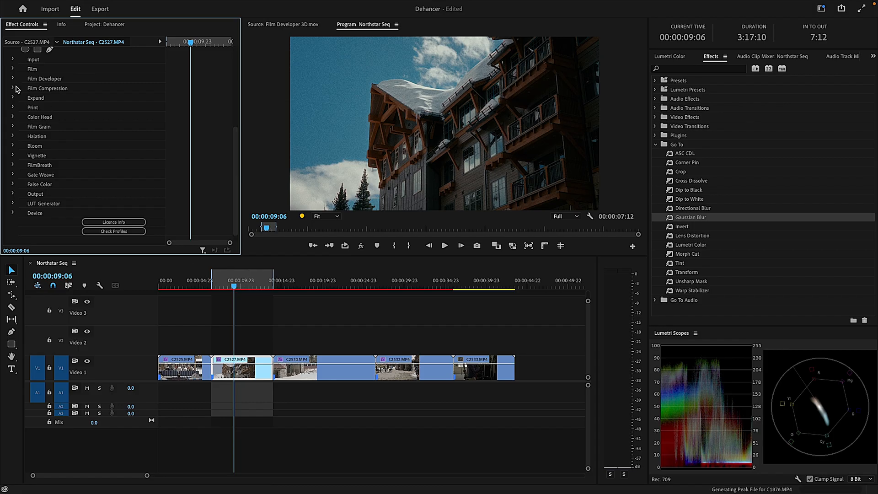
# Step: Give the Northstar clip Gamma Correction 8, Color Boost 23 and Expand Black Point -7
pyautogui.click(12, 78)
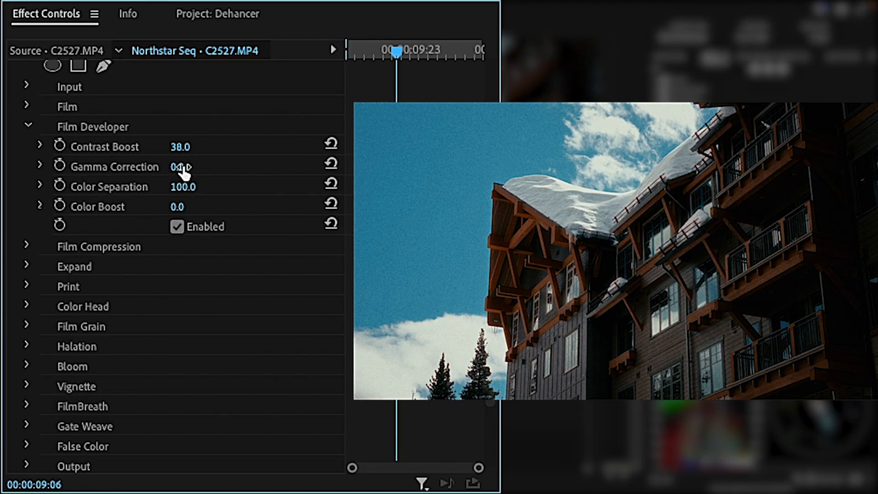
pyautogui.moveTo(179, 167); pyautogui.dragTo(190, 166)
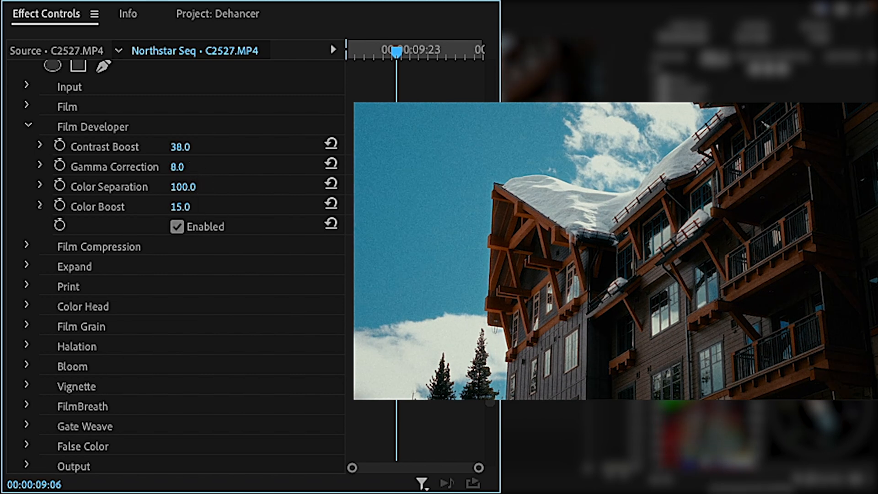
pyautogui.moveTo(180, 206); pyautogui.dragTo(202, 207)
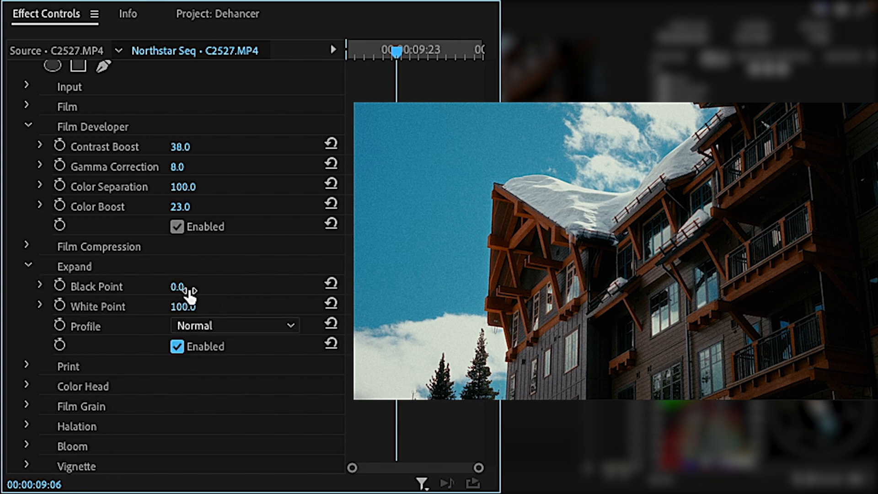
pyautogui.moveTo(179, 287); pyautogui.dragTo(180, 287)
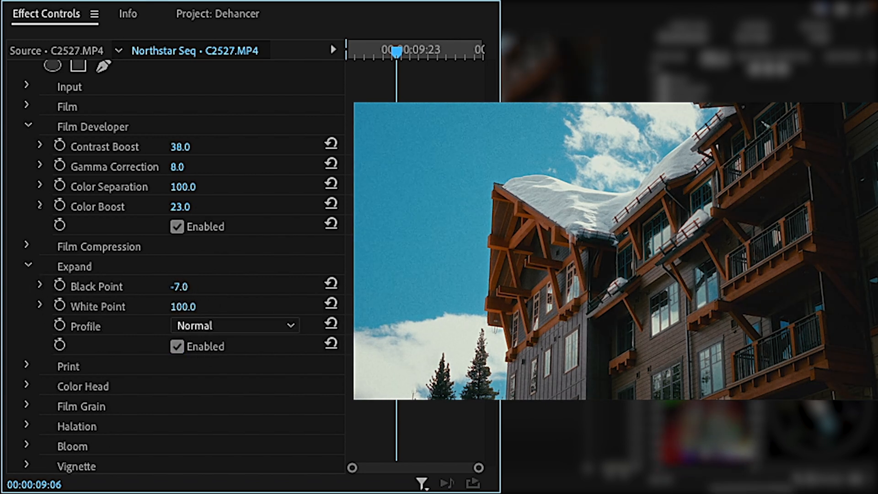
pyautogui.moveTo(179, 286); pyautogui.dragTo(191, 287)
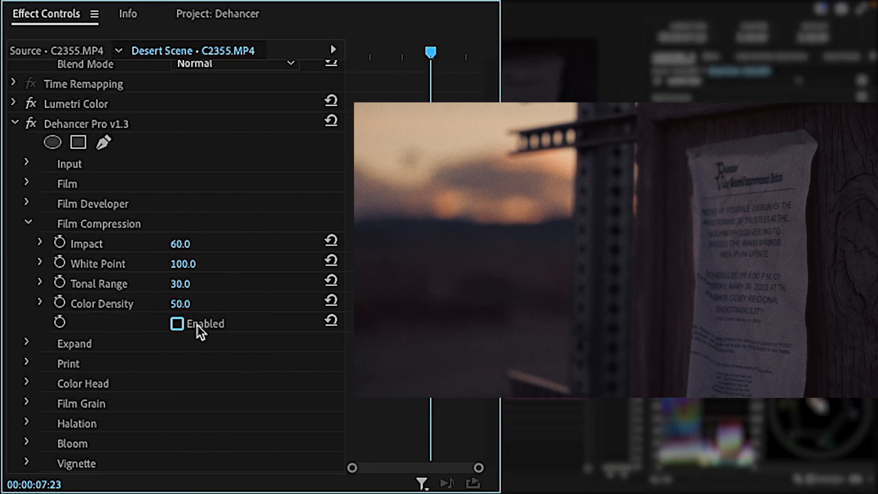
# Step: Enable Film Compression on Desert Scene with Impact 85, Tonal Range 61, Color Density 66
pyautogui.click(177, 324)
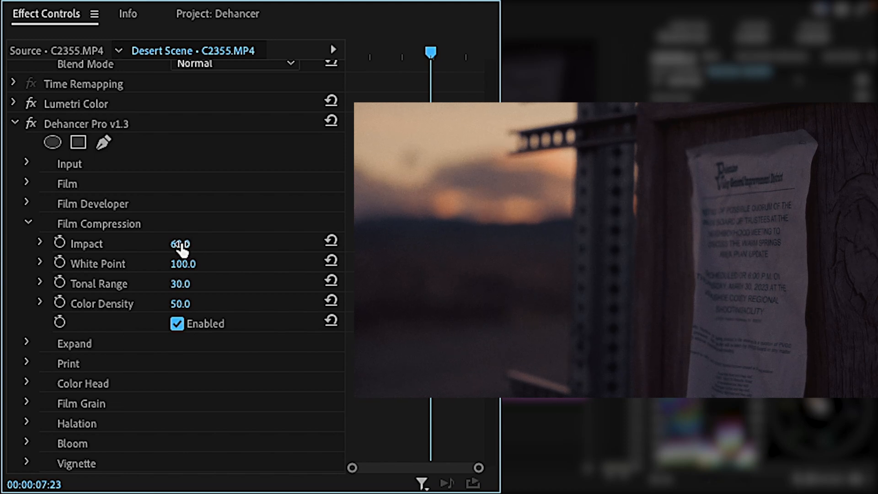
pyautogui.moveTo(179, 244); pyautogui.dragTo(191, 244)
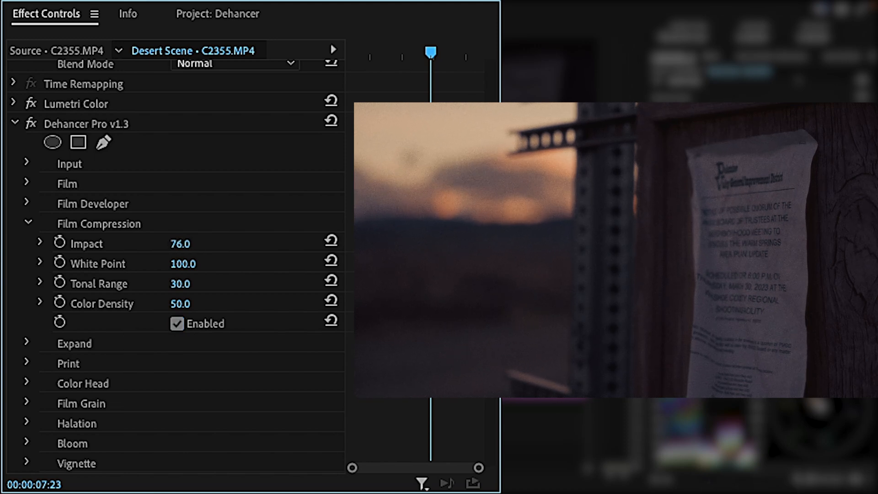
pyautogui.moveTo(180, 242); pyautogui.dragTo(187, 243)
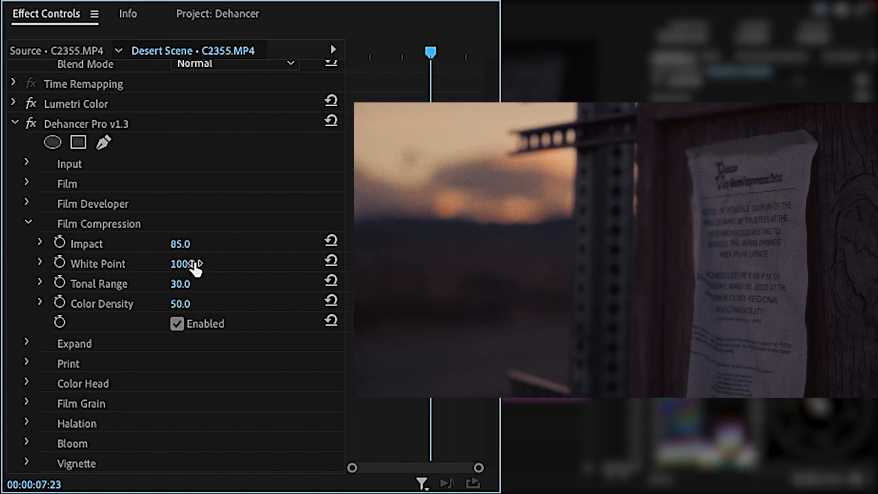
pyautogui.moveTo(179, 263); pyautogui.dragTo(193, 264)
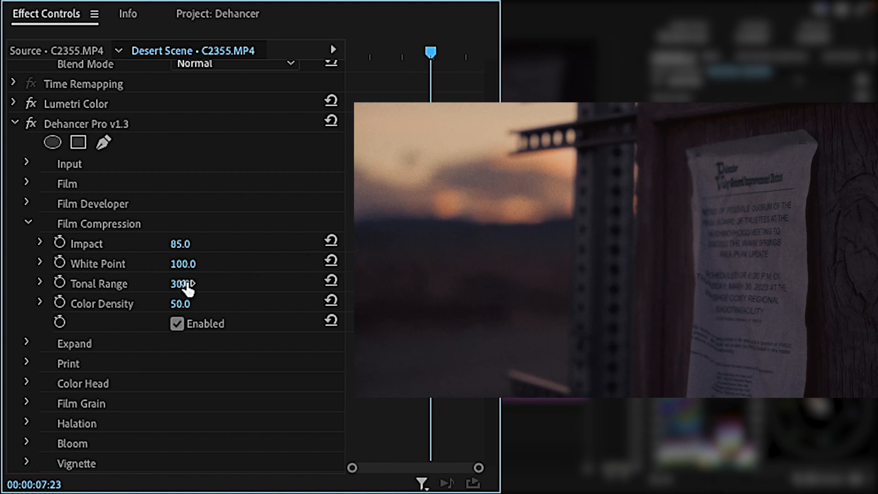
pyautogui.moveTo(185, 283); pyautogui.dragTo(174, 284)
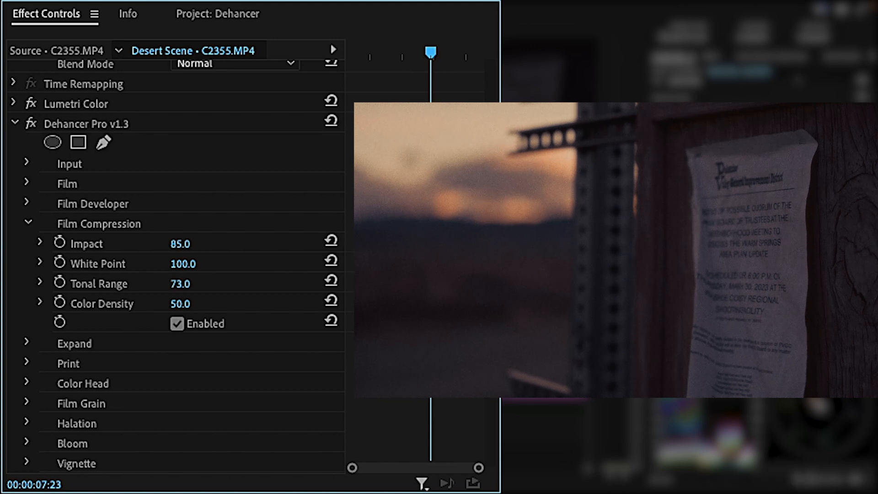
pyautogui.moveTo(180, 283); pyautogui.dragTo(180, 284)
pyautogui.write('61')
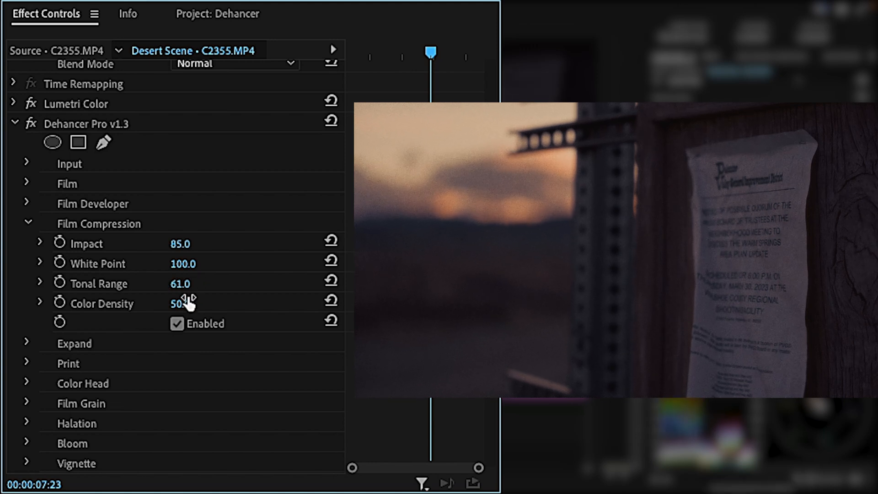
pyautogui.moveTo(180, 303); pyautogui.dragTo(188, 302)
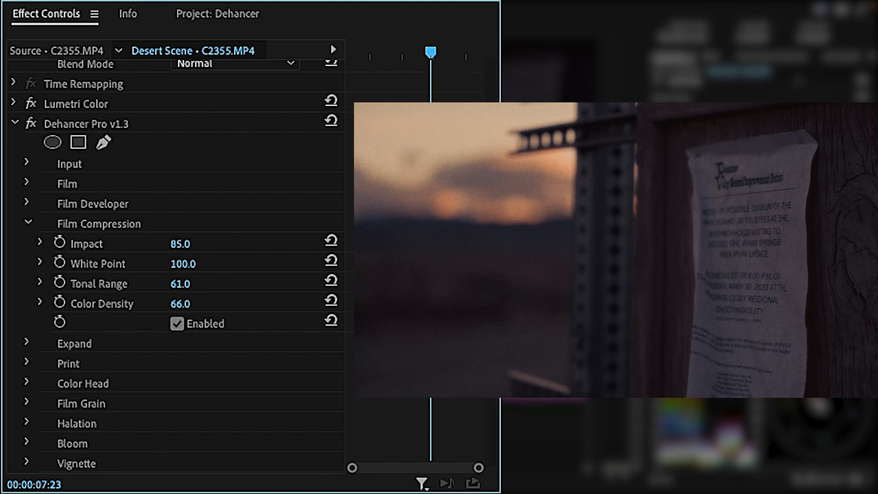
pyautogui.moveTo(180, 303); pyautogui.dragTo(189, 304)
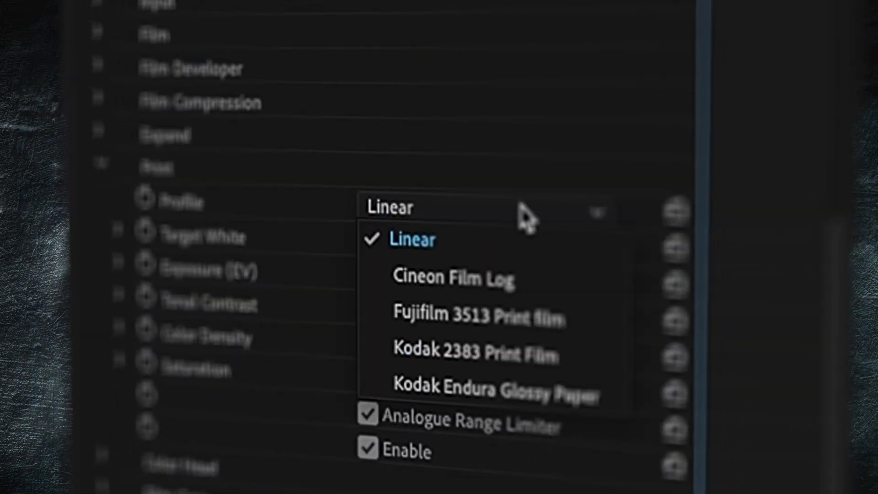
# Step: Try Linear and Kodak 2383 print profiles on the Movie Theater clip, then reopen the list
pyautogui.click(472, 354)
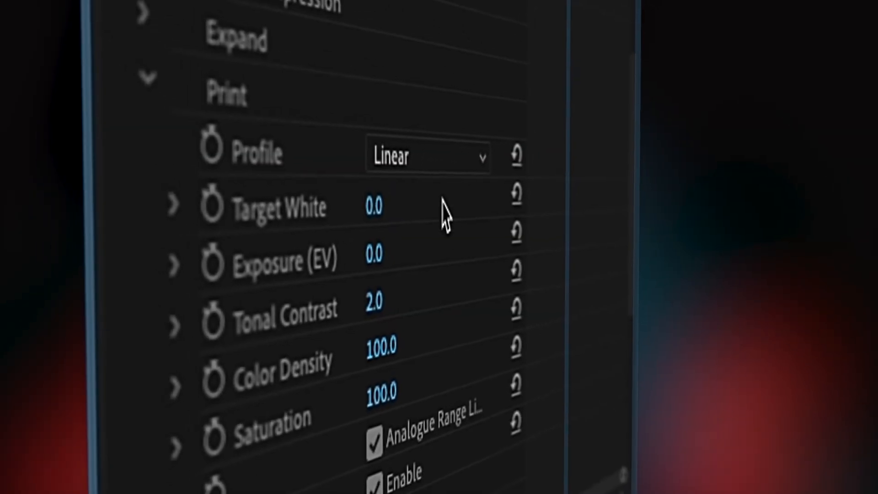
pyautogui.click(429, 155)
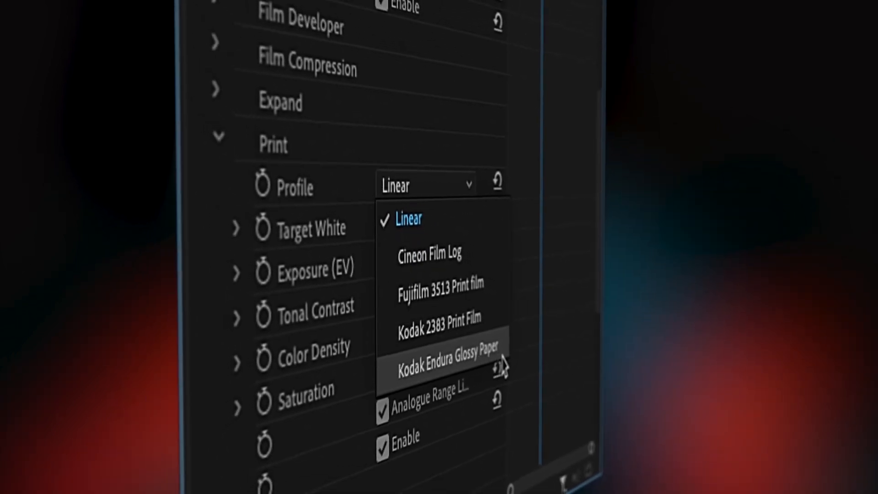
pyautogui.click(448, 357)
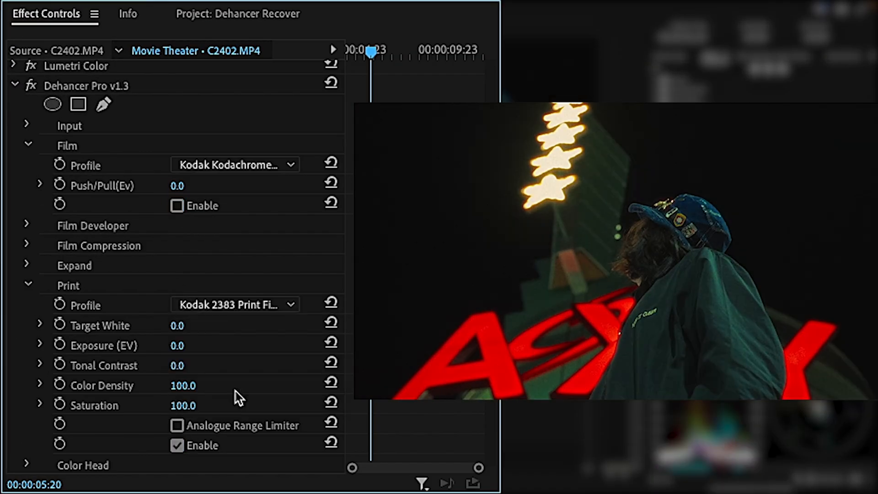
pyautogui.click(177, 425)
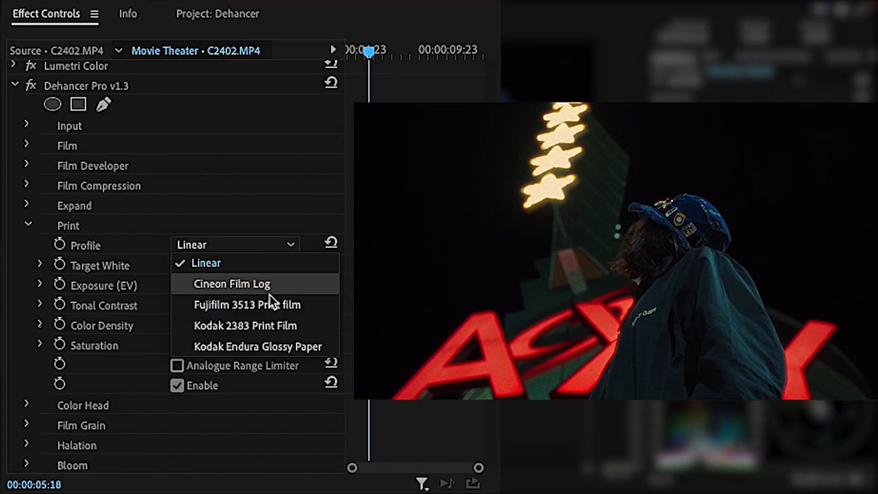
# Step: Apply the Fujifilm 3513 print profile, enter tonal contrast 8, and adjust the print values
pyautogui.click(247, 304)
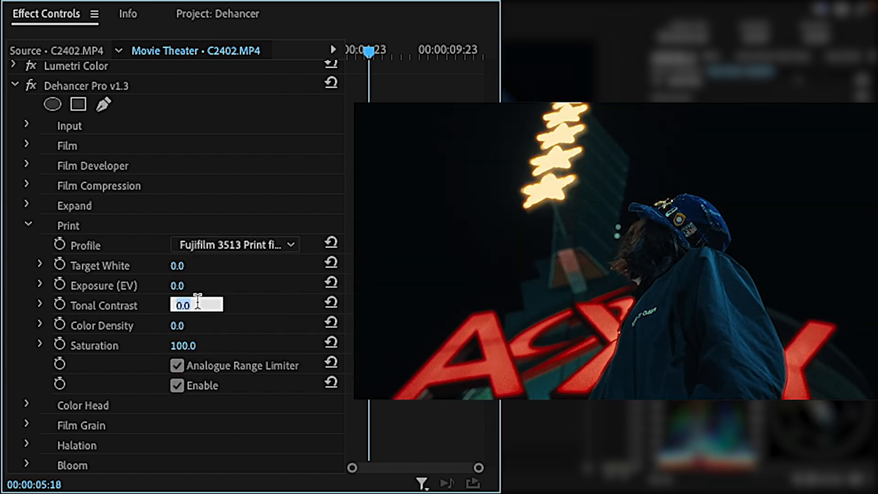
pyautogui.write('8')
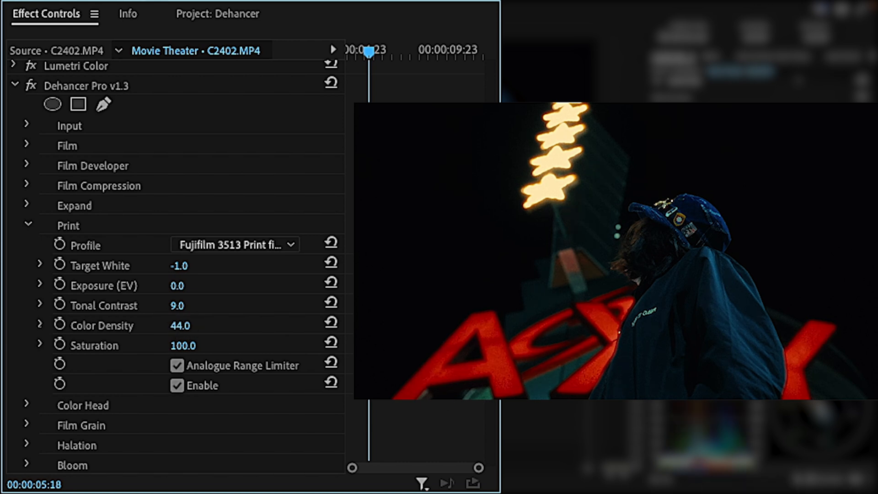
pyautogui.moveTo(180, 324); pyautogui.dragTo(202, 325)
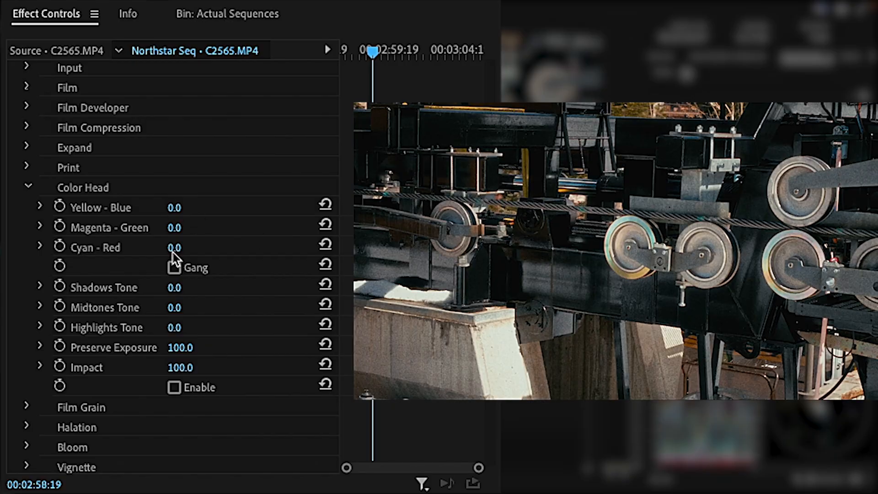
# Step: Shift the Cyan–Red color head balance on the Northstar cable-car clip
pyautogui.moveTo(190, 287); pyautogui.dragTo(162, 288)
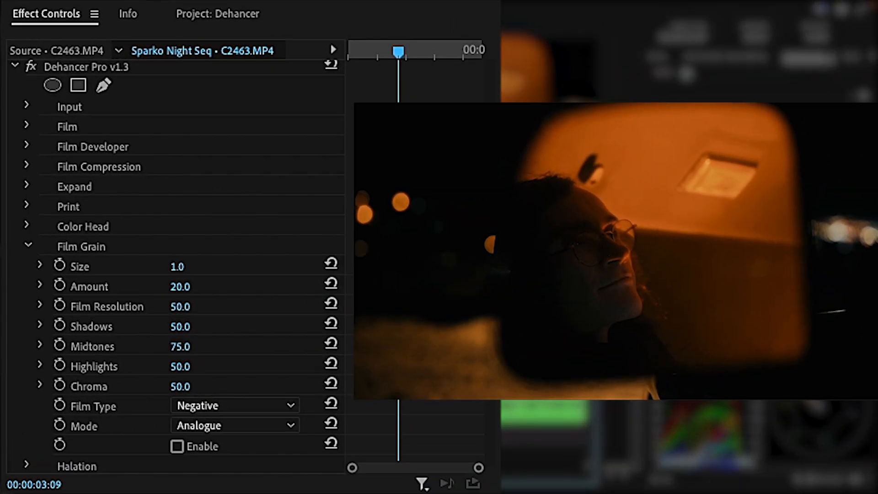
# Step: Enable Film Grain on the Sparko Night clip and set Film Type to Positive
pyautogui.click(177, 447)
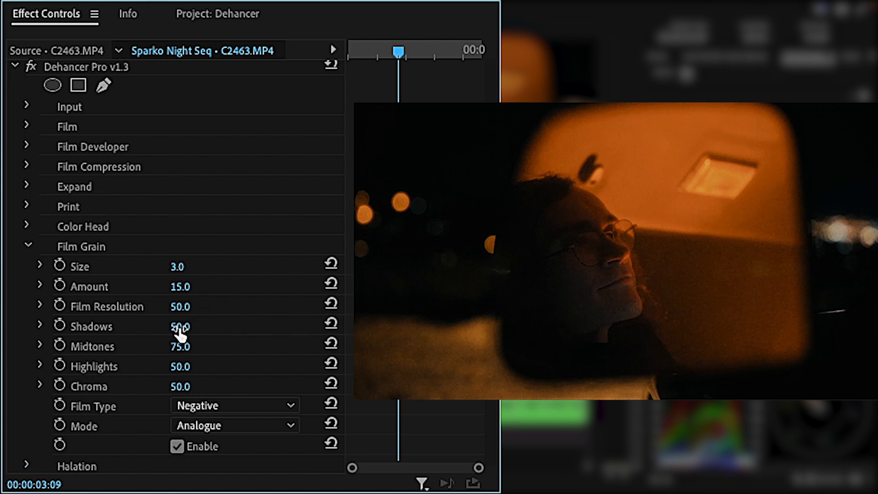
pyautogui.moveTo(163, 352)
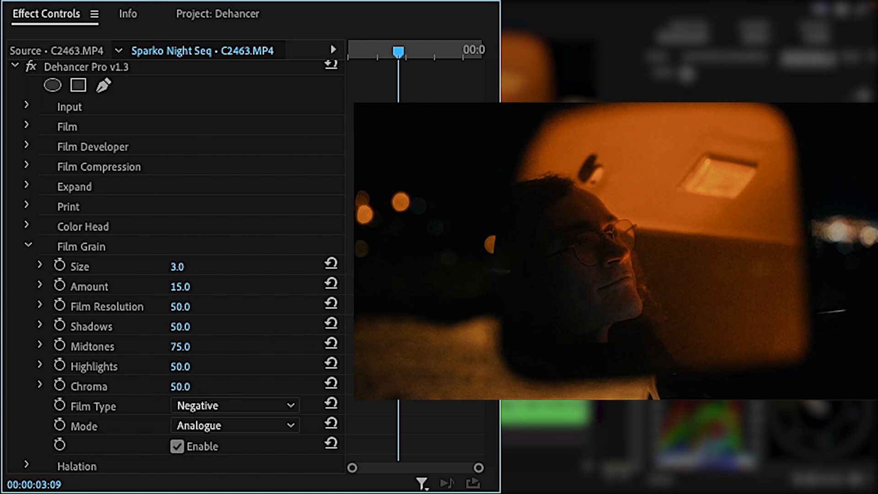
pyautogui.click(234, 405)
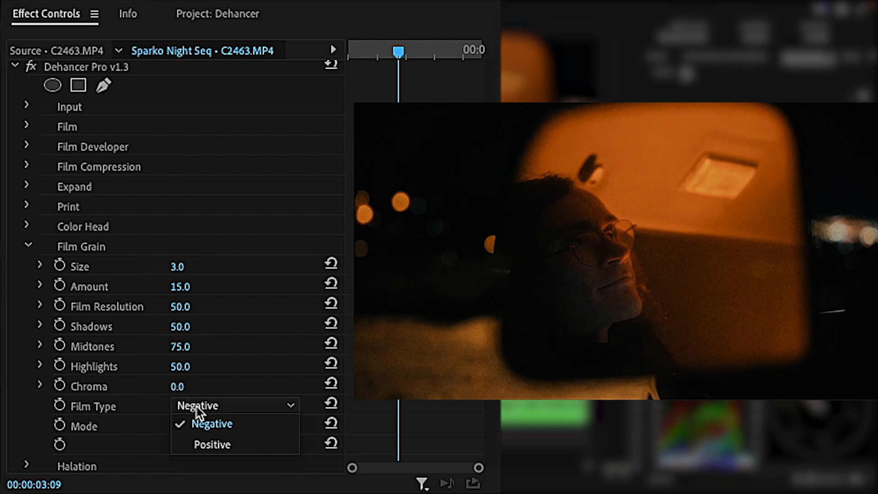
pyautogui.click(212, 444)
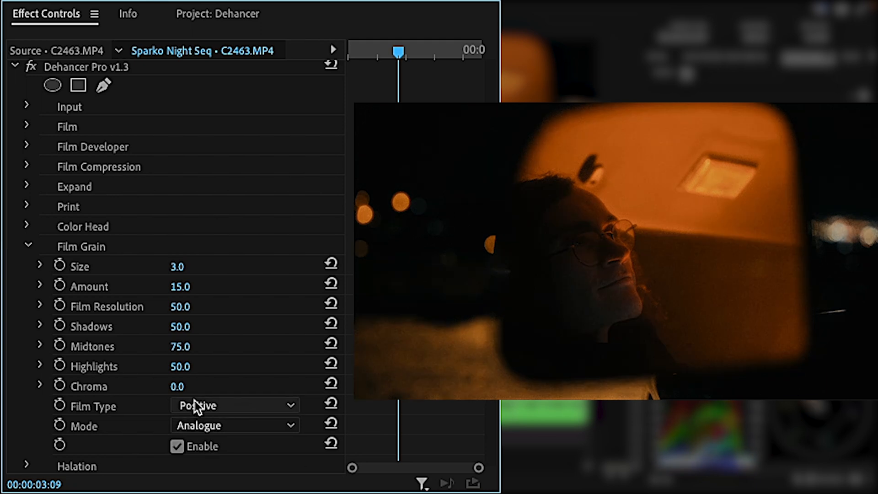
pyautogui.click(234, 404)
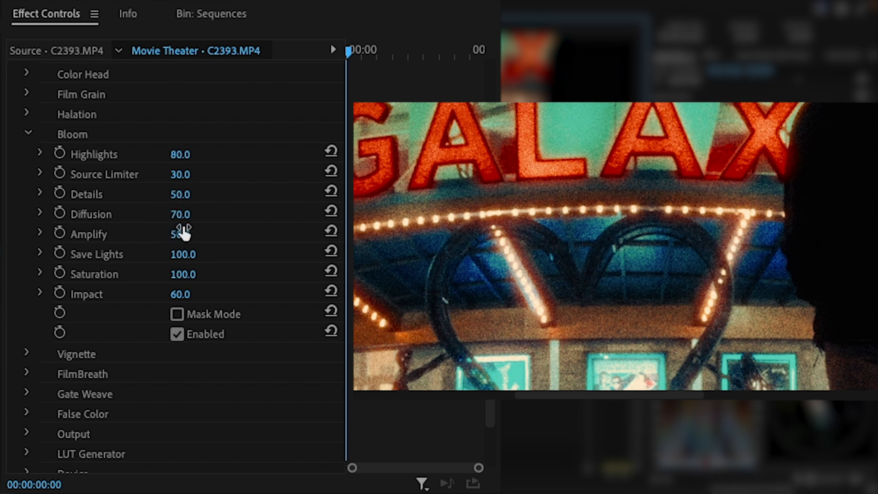
# Step: Give the bloom 100 diffusion and impact 50, toggling bloom off and on to compare
pyautogui.click(176, 334)
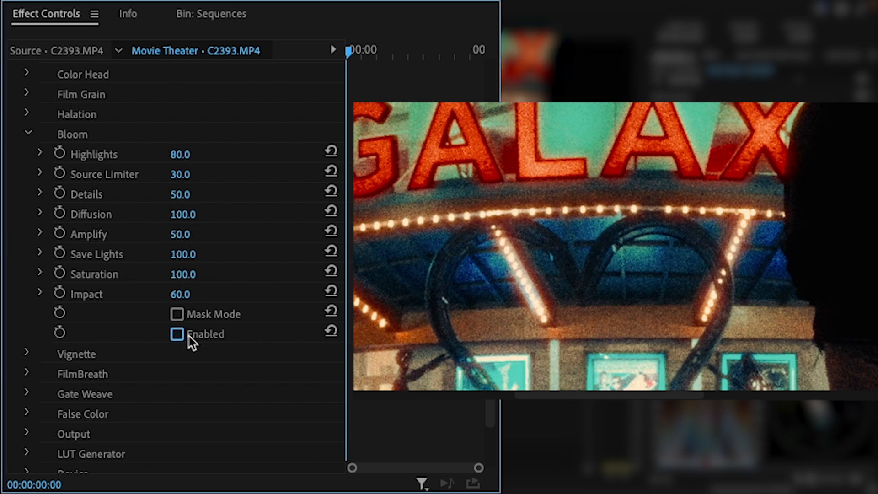
pyautogui.click(177, 333)
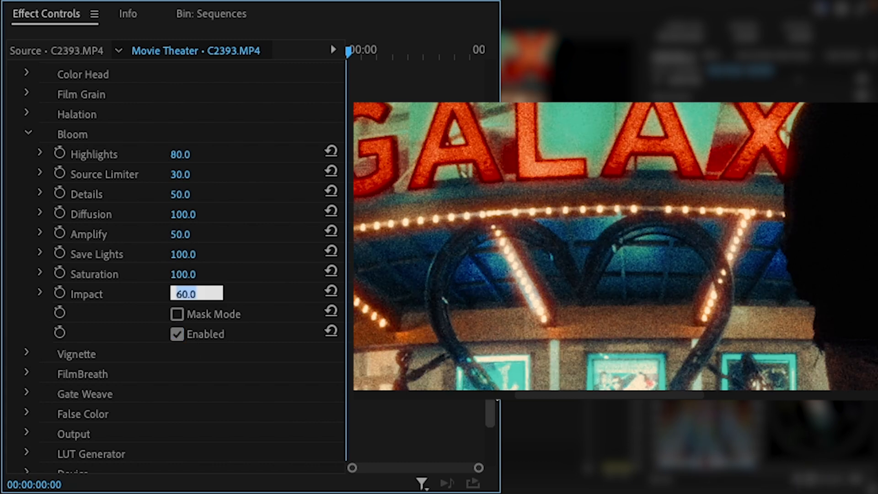
pyautogui.click(196, 175)
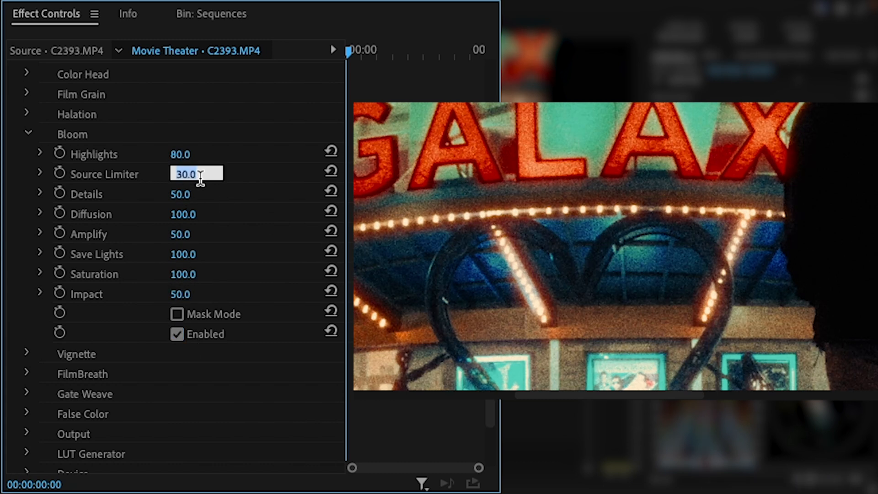
pyautogui.click(177, 334)
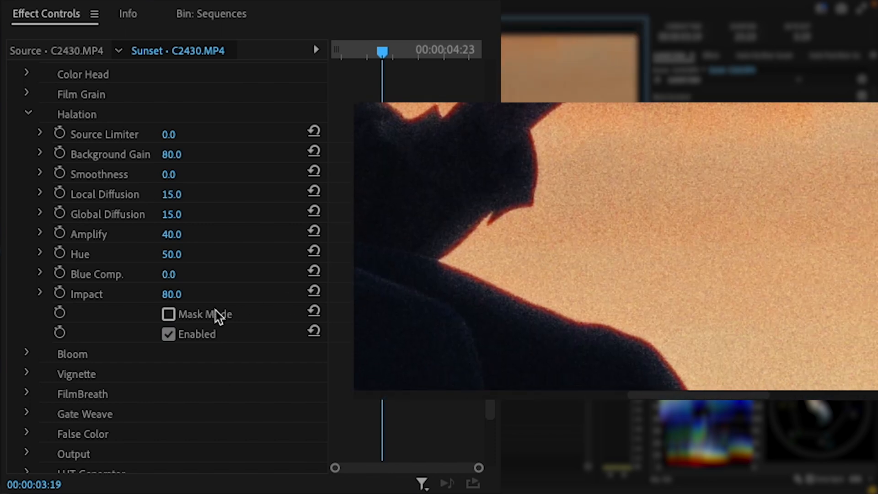
# Step: With the halation mask shown, adjust local diffusion, hue and impact, and set amplify to 30
pyautogui.click(167, 314)
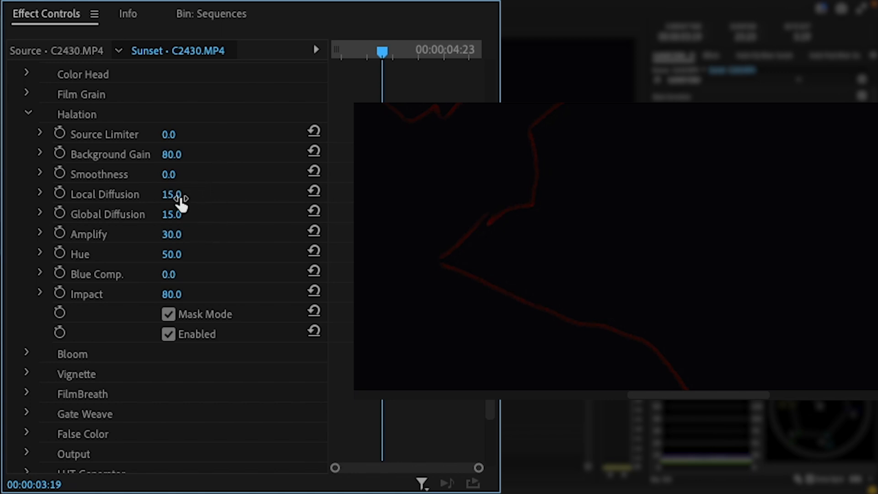
pyautogui.moveTo(179, 194); pyautogui.dragTo(171, 194)
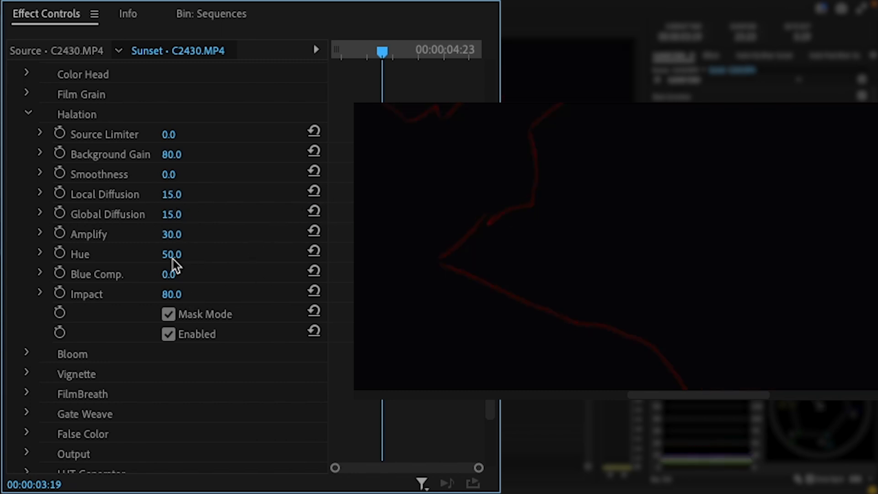
pyautogui.moveTo(179, 254); pyautogui.dragTo(162, 254)
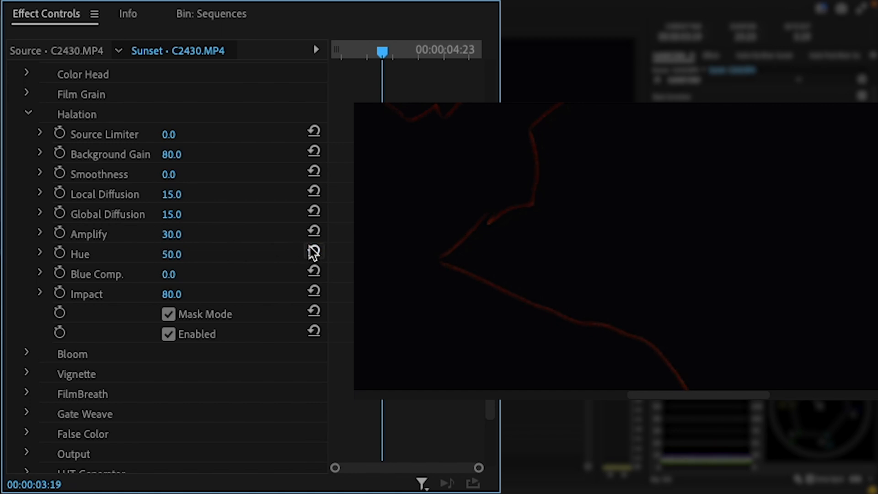
pyautogui.moveTo(169, 274); pyautogui.dragTo(188, 274)
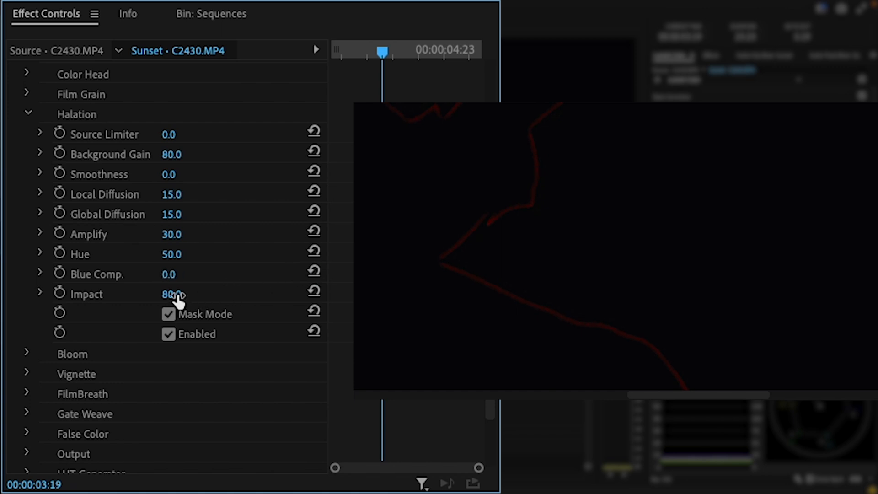
pyautogui.moveTo(174, 294); pyautogui.dragTo(160, 293)
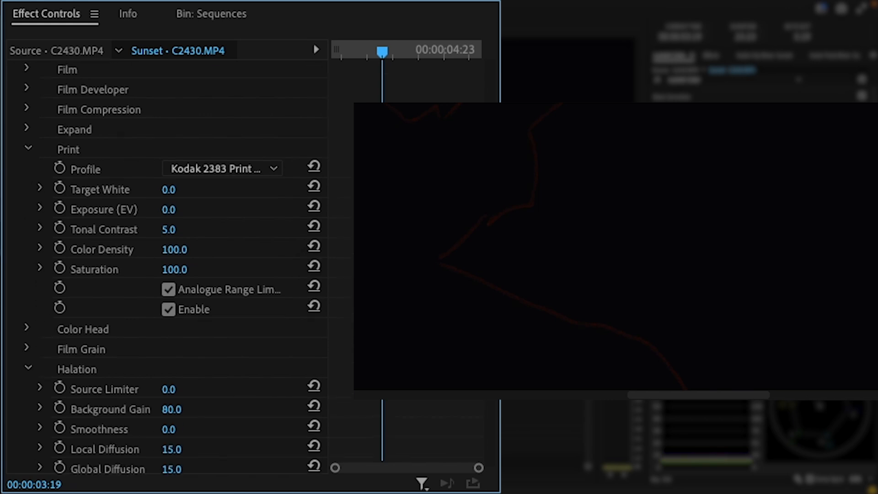
pyautogui.scroll(-3)
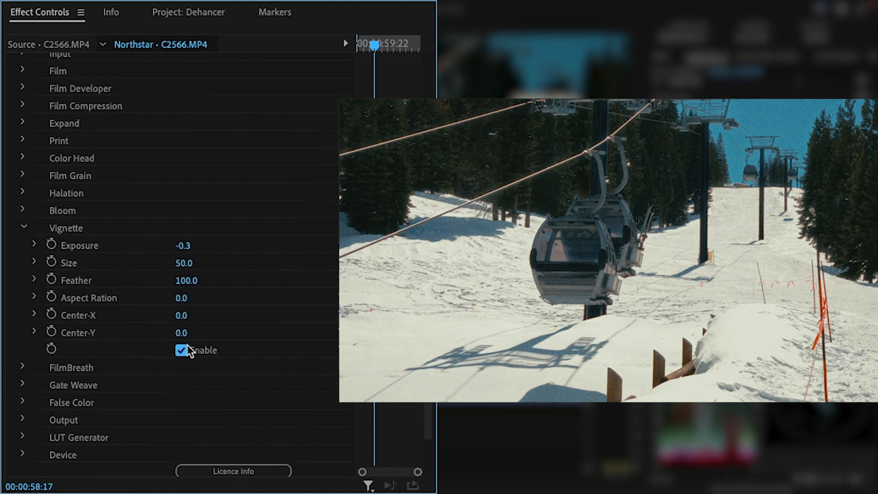
# Step: Enable a -0.3 exposure vignette on the gondola clip C2566
pyautogui.click(181, 350)
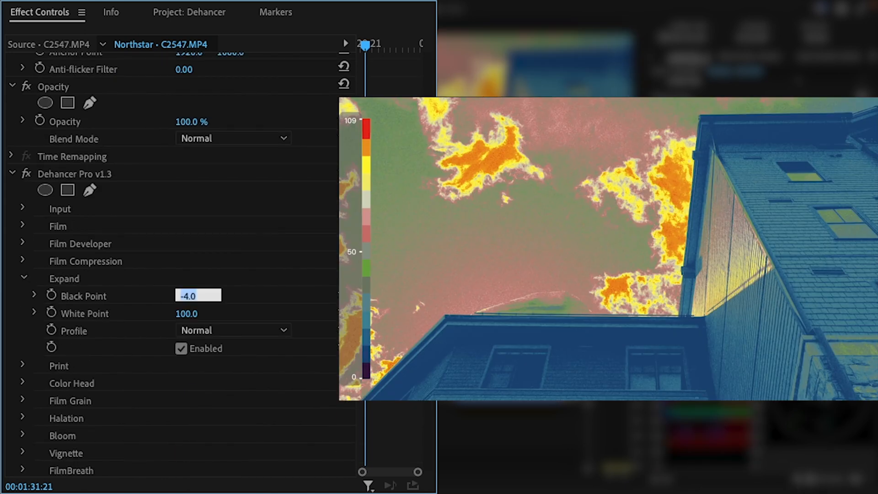
# Step: Lower the Expand black point to -4 on the building clip C2547
pyautogui.click(24, 262)
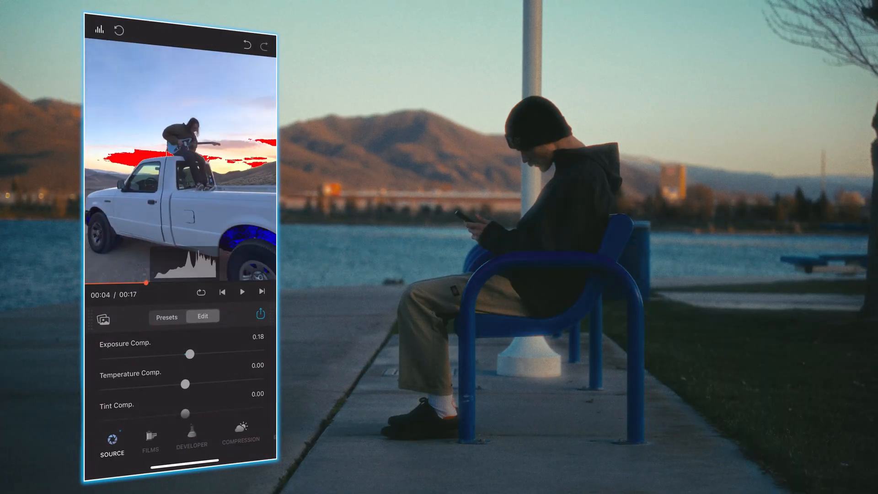
# Step: Apply a film stock such as Agfa Scala 200x and view its Compression settings
pyautogui.click(150, 440)
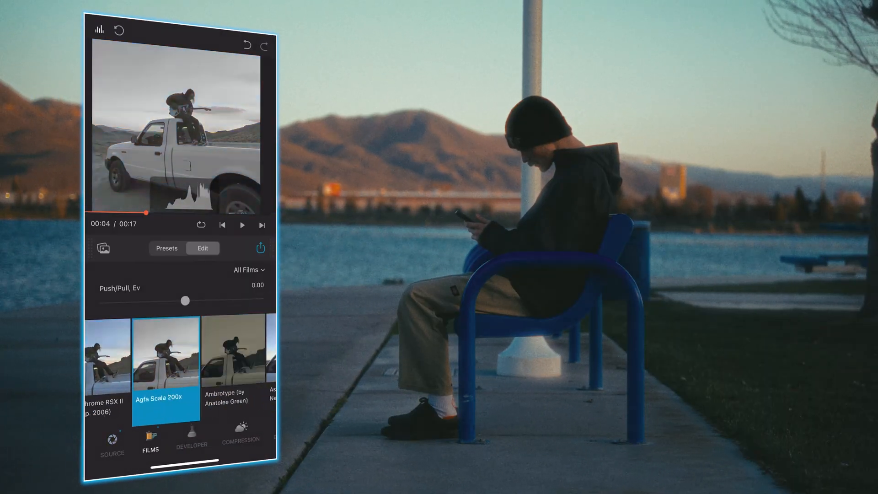
pyautogui.click(182, 350)
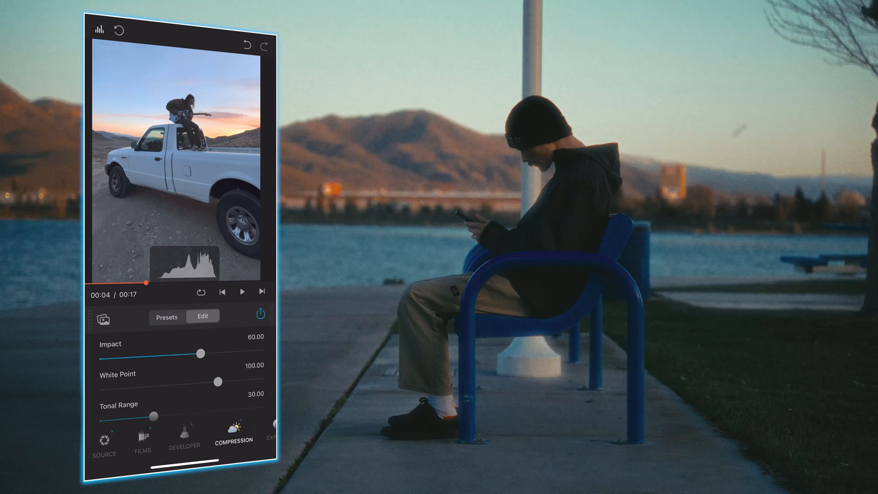
pyautogui.click(104, 439)
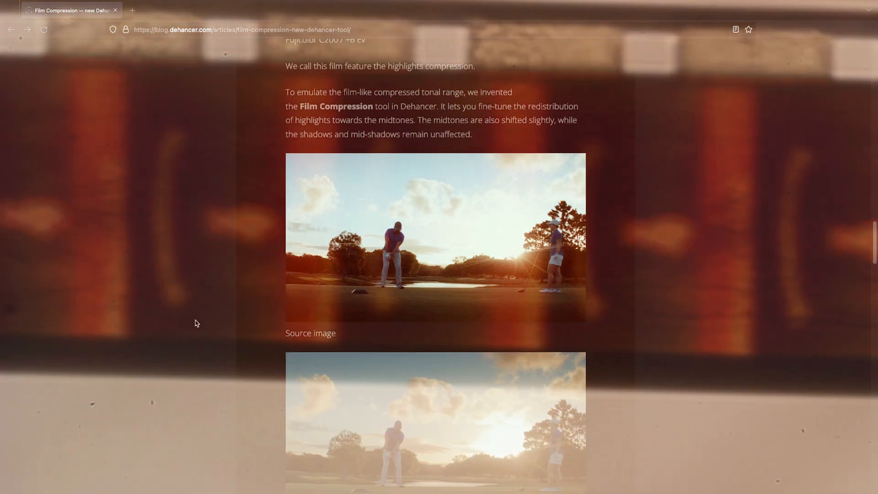
# Step: Scroll the blog article to the Film Compression parameters panel (impact, white point, tonal range)
pyautogui.scroll(-3)
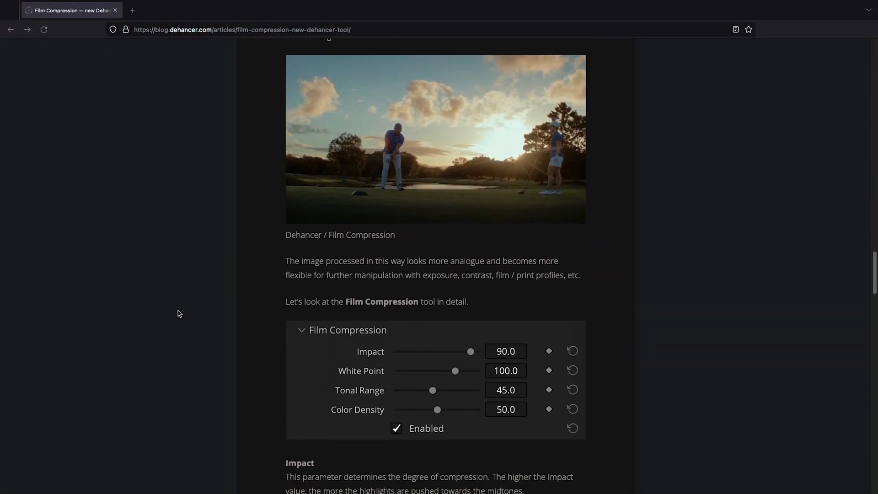